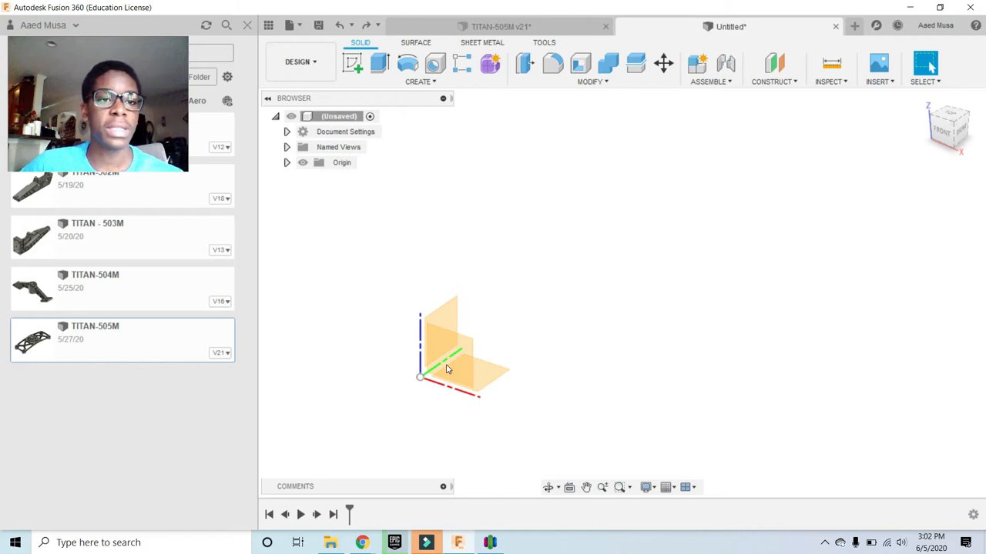
pyautogui.moveTo(443, 194)
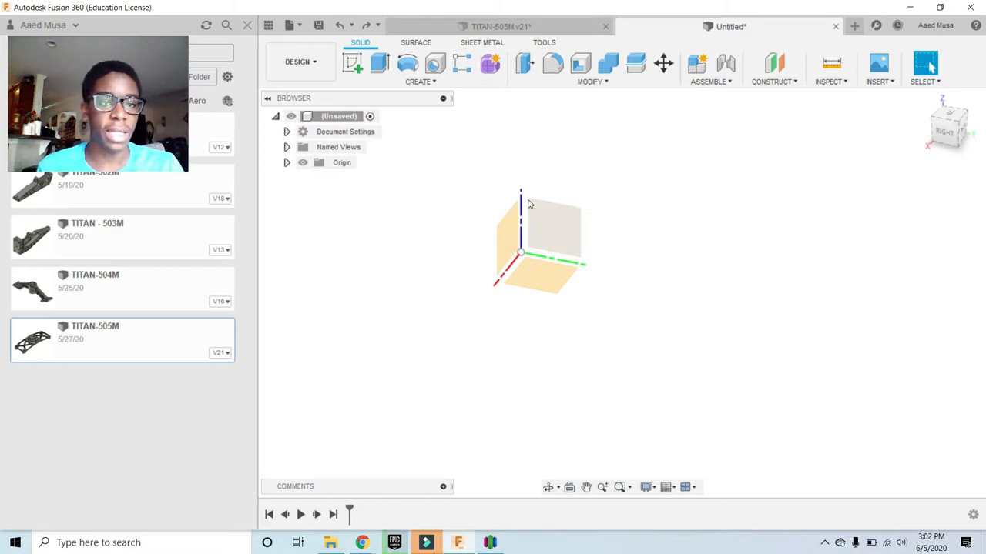
# Sketch a rectangle on the ground plane, view the TITAN-505M bracket from the side, then move to Simplify3D
pyautogui.click(351, 63)
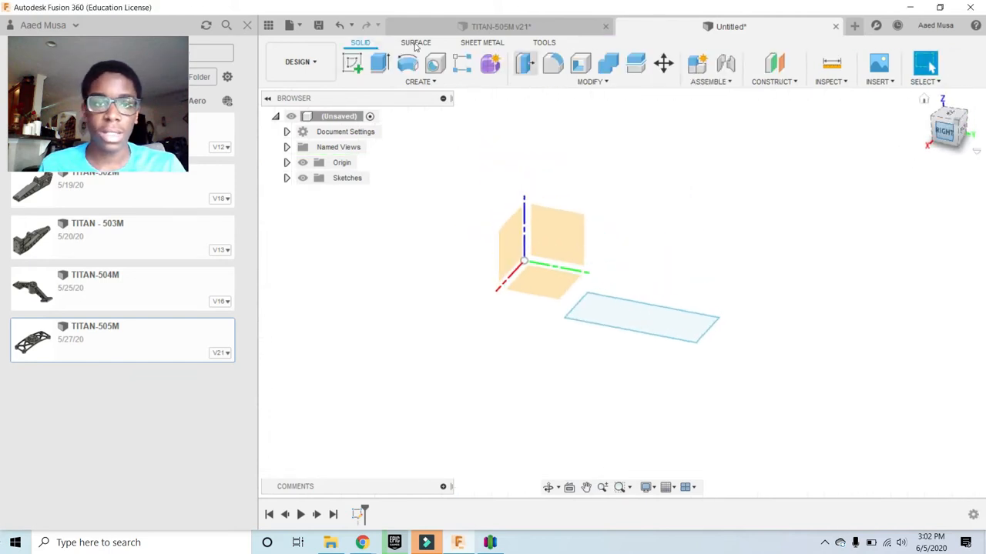
pyautogui.click(378, 65)
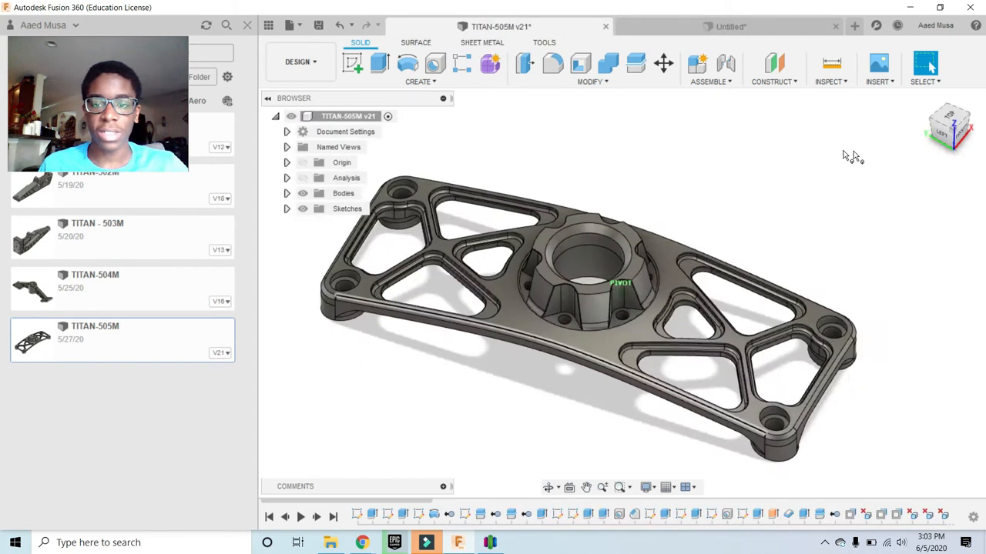
pyautogui.moveTo(847, 157); pyautogui.dragTo(739, 138)
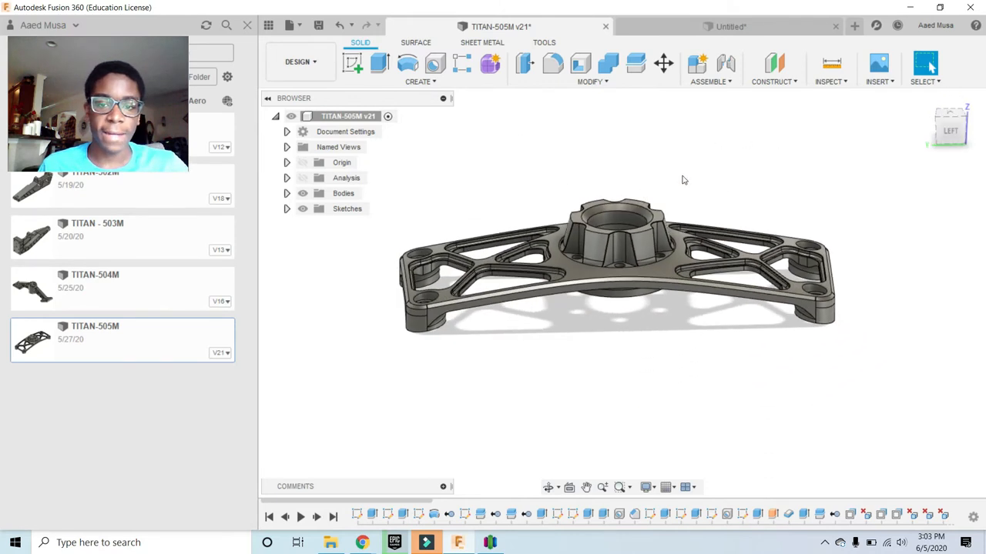
pyautogui.click(425, 542)
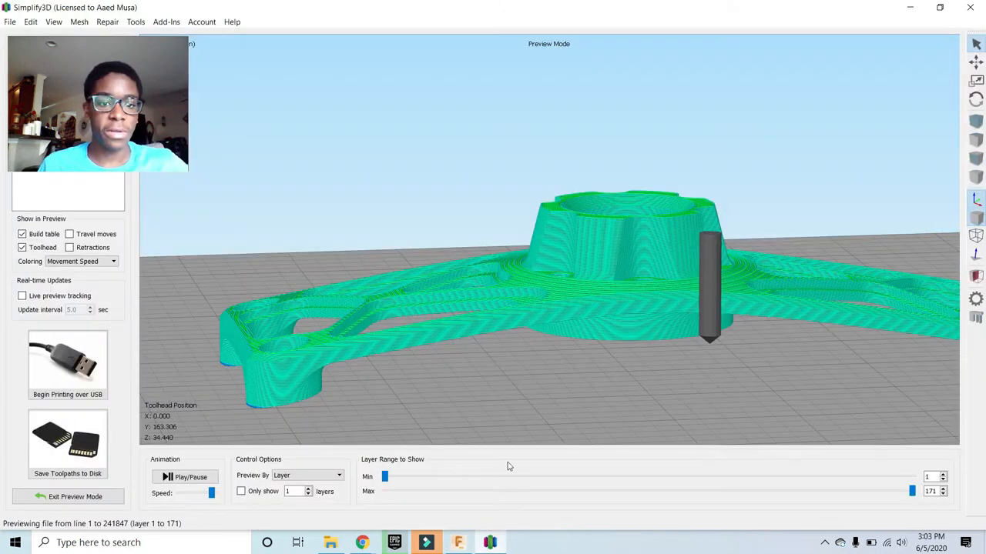
# Prepare the bracket to print and sweep the layer-range slider through its 171-layer toolpath preview
pyautogui.click(68, 496)
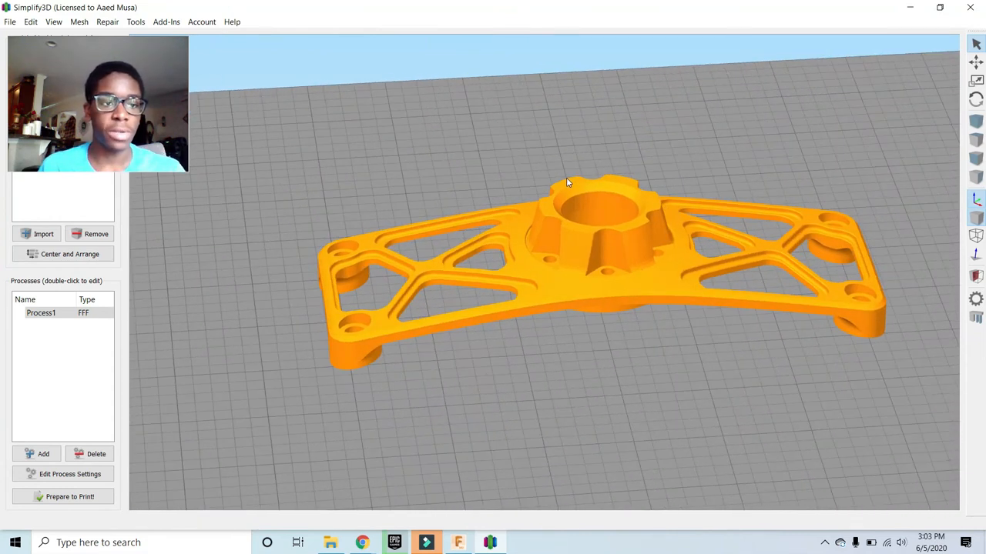
pyautogui.click(70, 496)
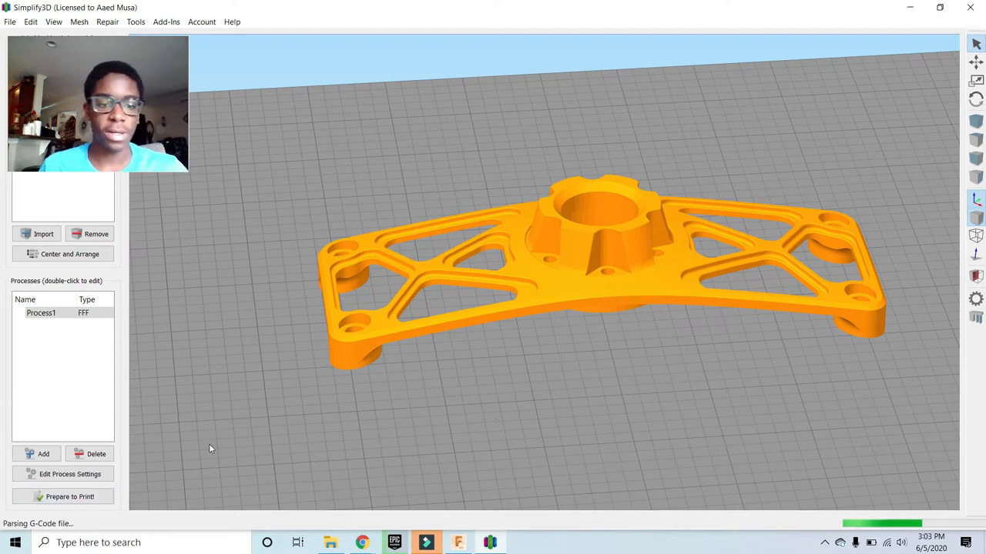
pyautogui.click(70, 495)
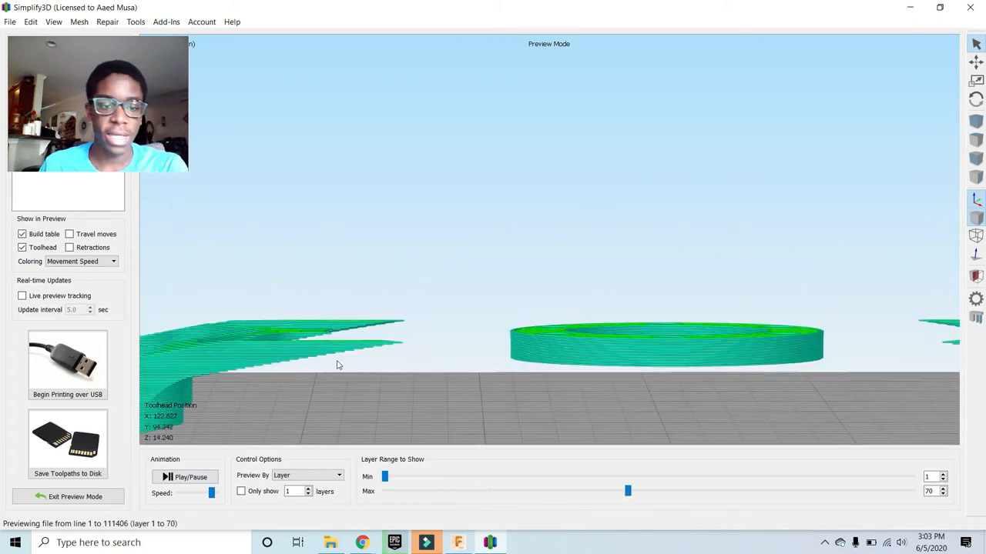
pyautogui.moveTo(628, 489); pyautogui.dragTo(795, 489)
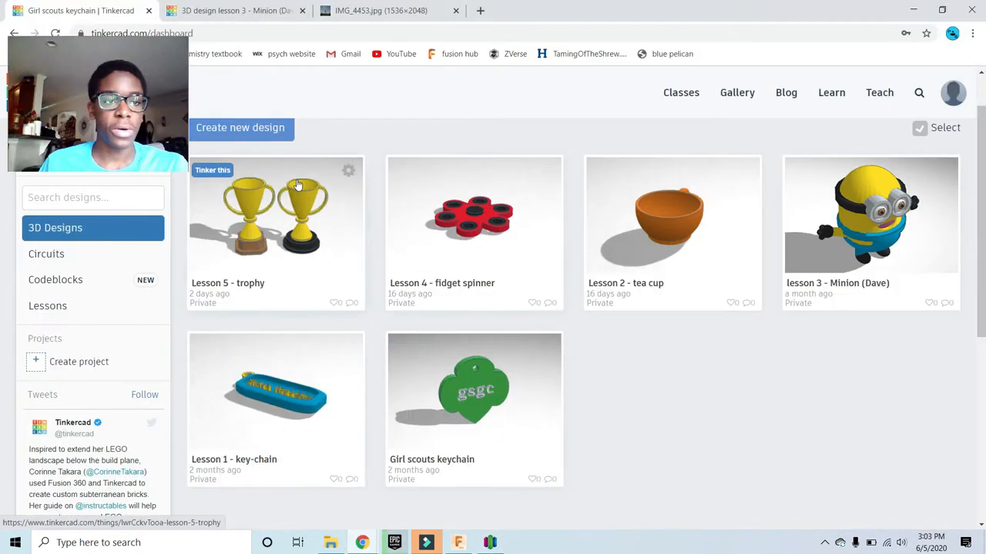
pyautogui.moveTo(390, 191)
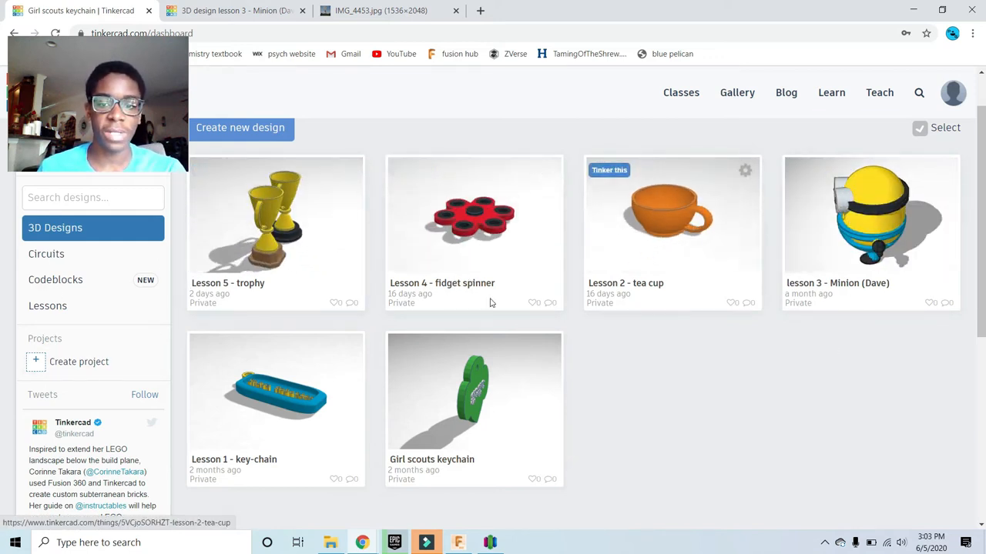
# Bring up the Lesson 3 Minion design from the Tinkercad dashboard
pyautogui.click(234, 9)
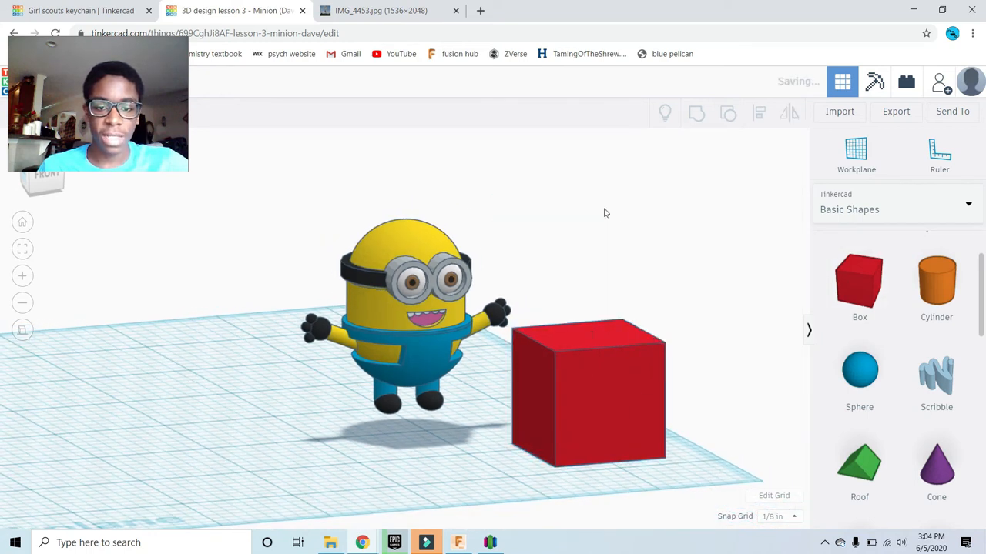
pyautogui.moveTo(885, 295)
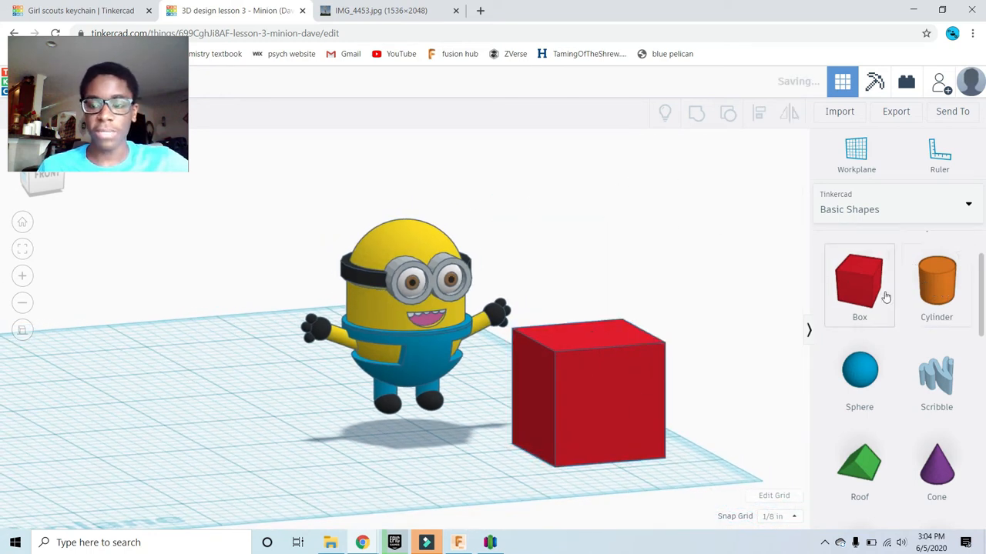
pyautogui.moveTo(610, 368)
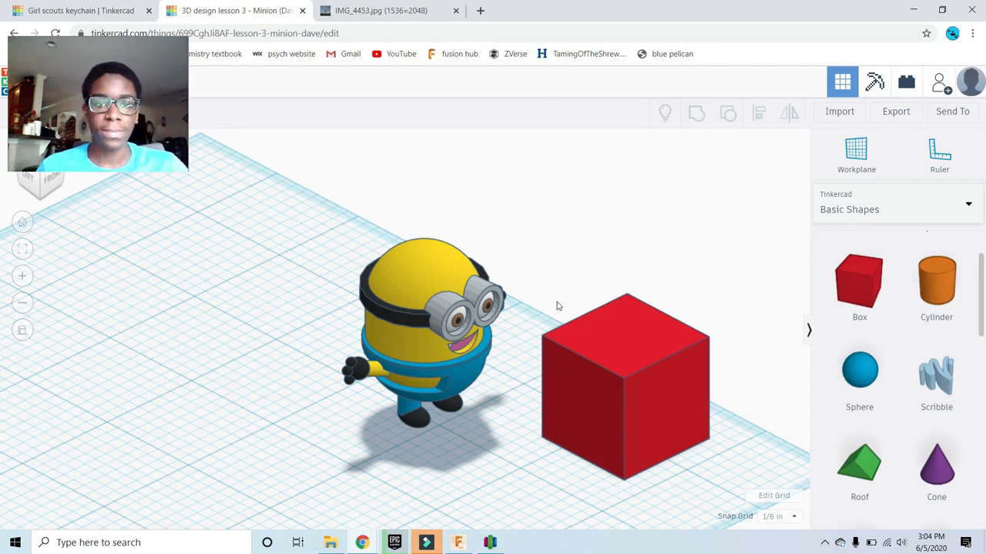
pyautogui.moveTo(454, 178)
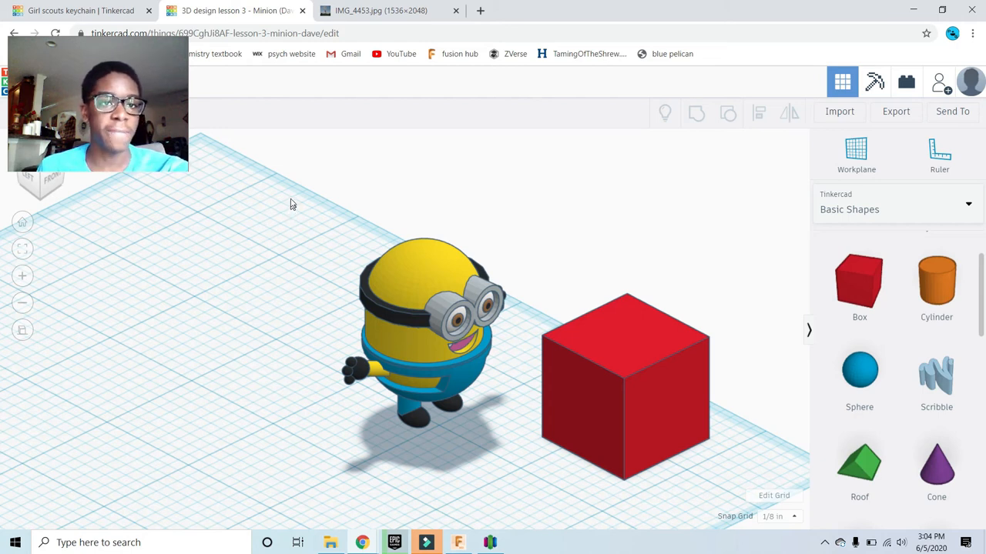
pyautogui.moveTo(348, 80)
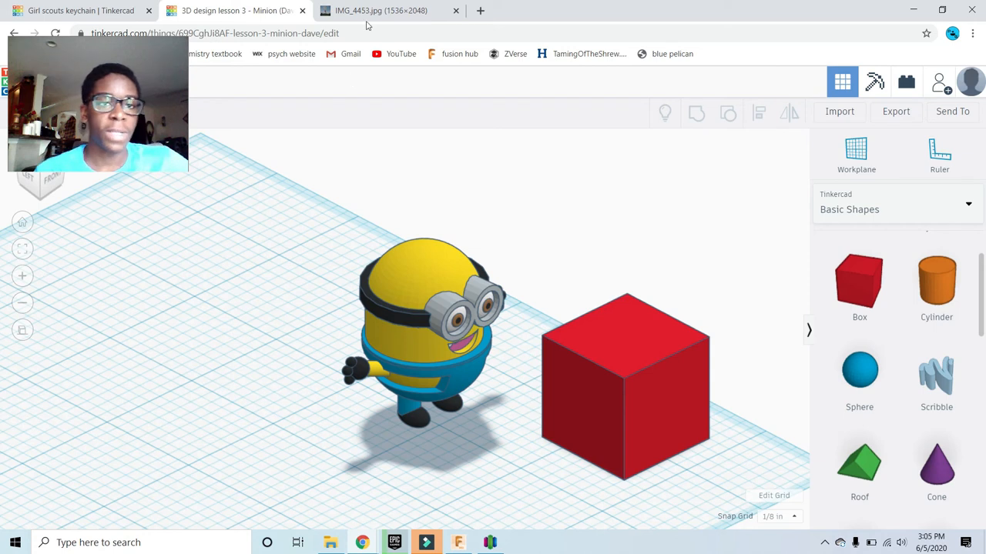
# Leave the Minion scene with its red box and bring up the astronaut spacesuit photo
pyautogui.click(377, 10)
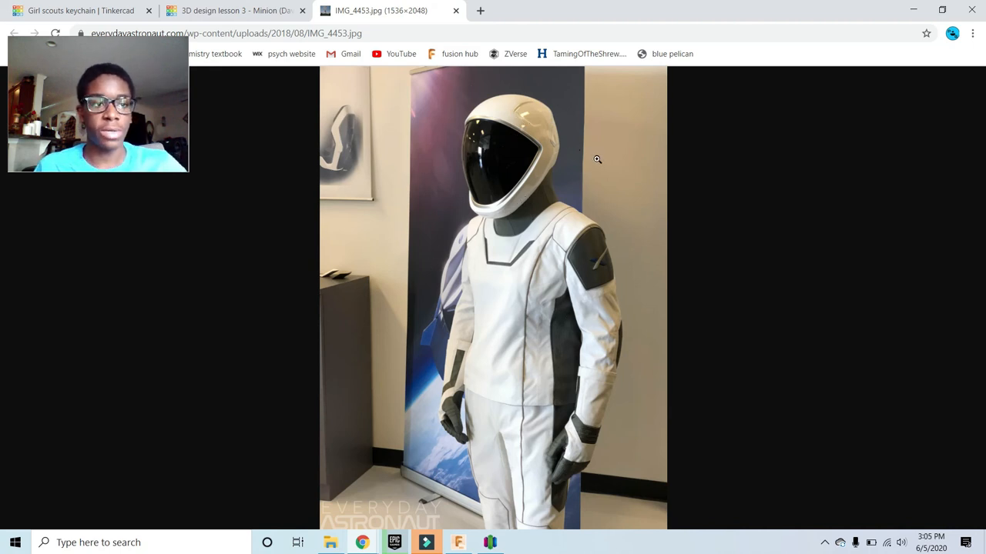
pyautogui.moveTo(591, 160)
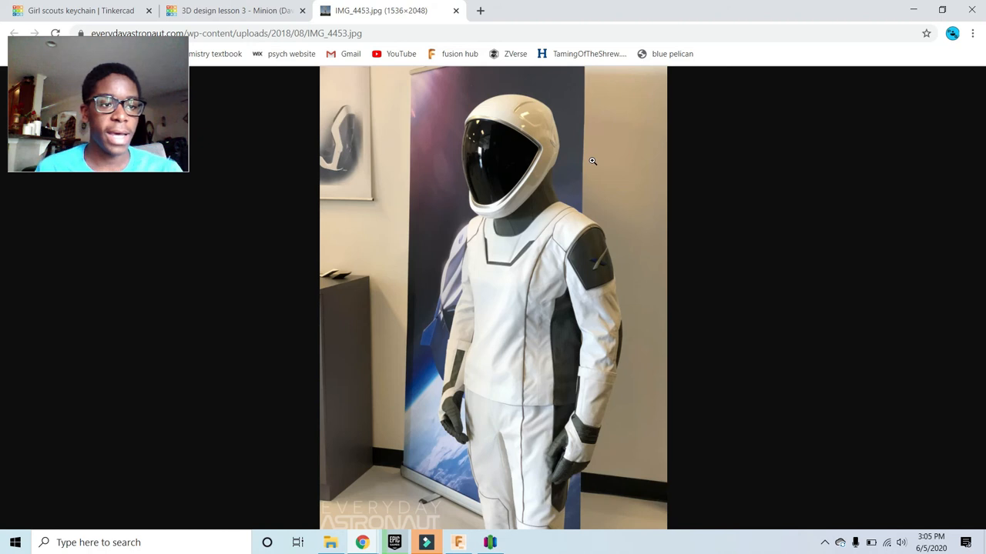